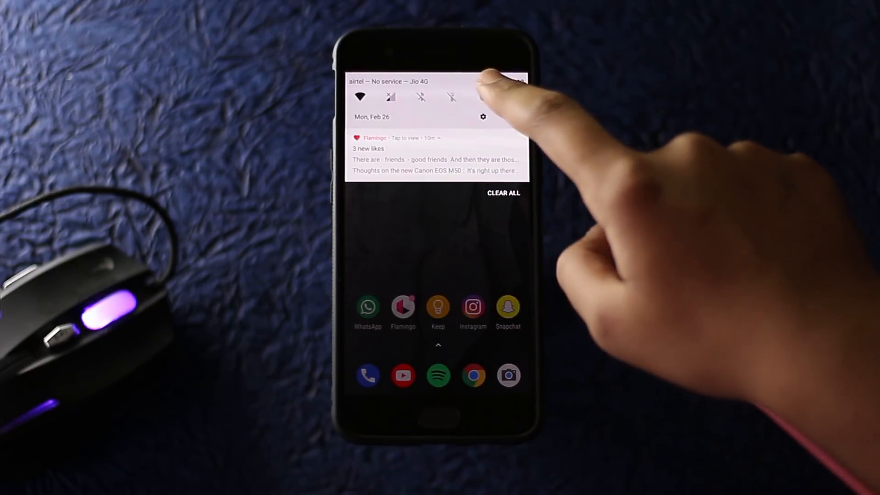
pyautogui.click(483, 117)
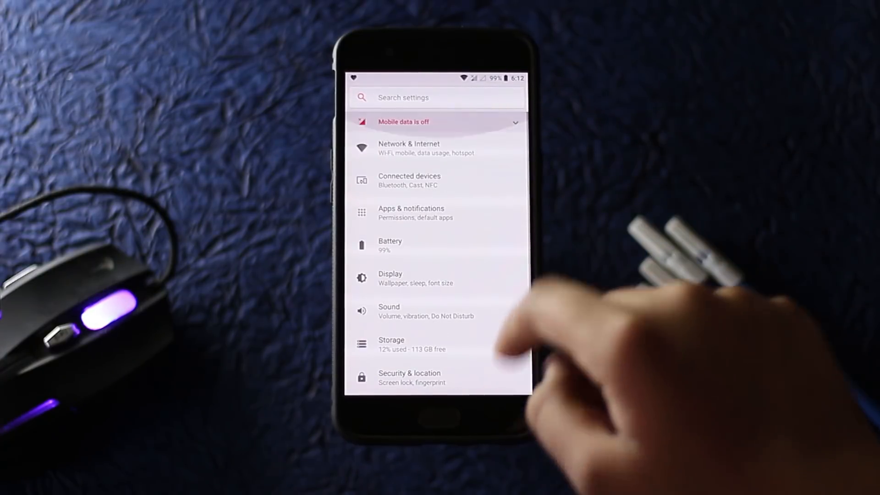
pyautogui.click(391, 278)
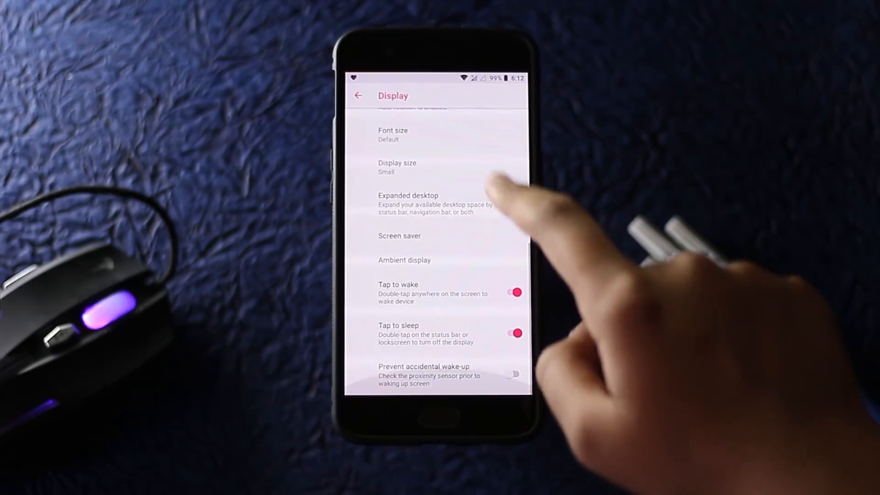
pyautogui.scroll(-3)
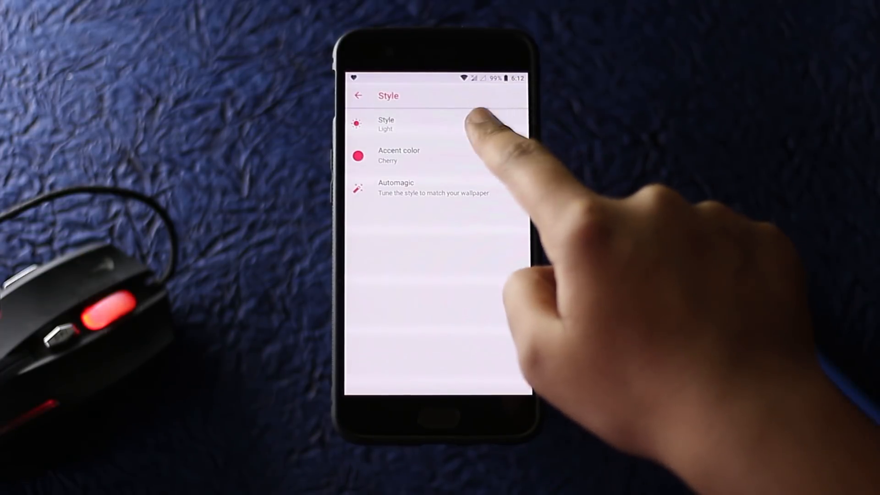
pyautogui.click(386, 123)
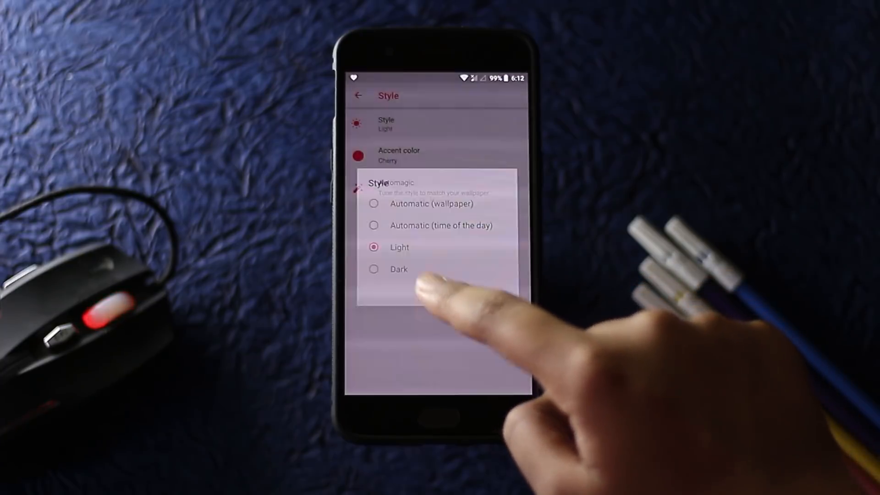
pyautogui.click(399, 268)
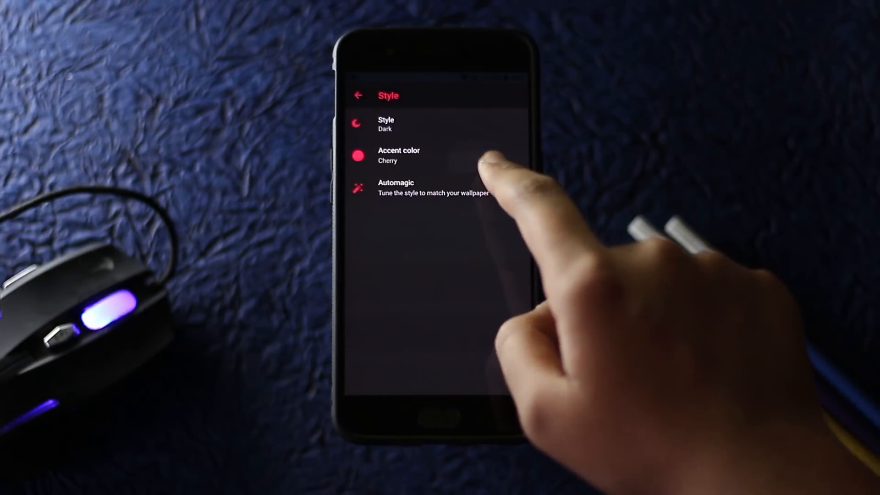
pyautogui.click(398, 155)
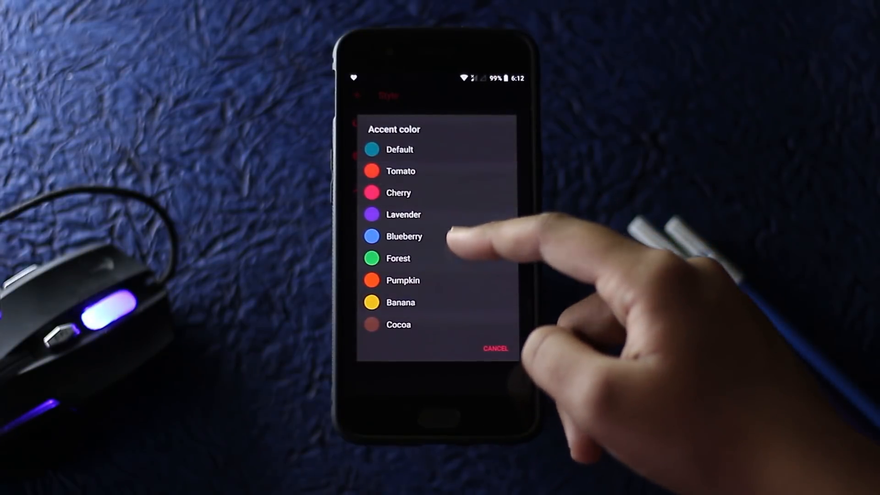
pyautogui.click(398, 258)
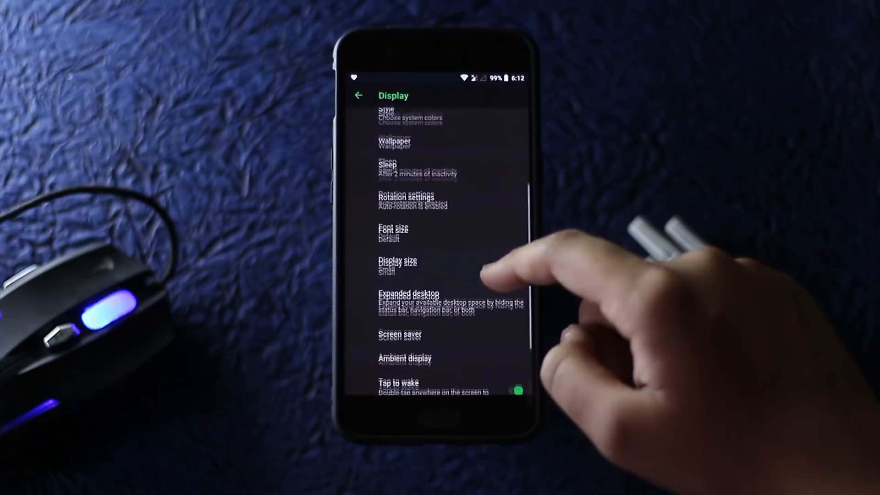
pyautogui.click(359, 95)
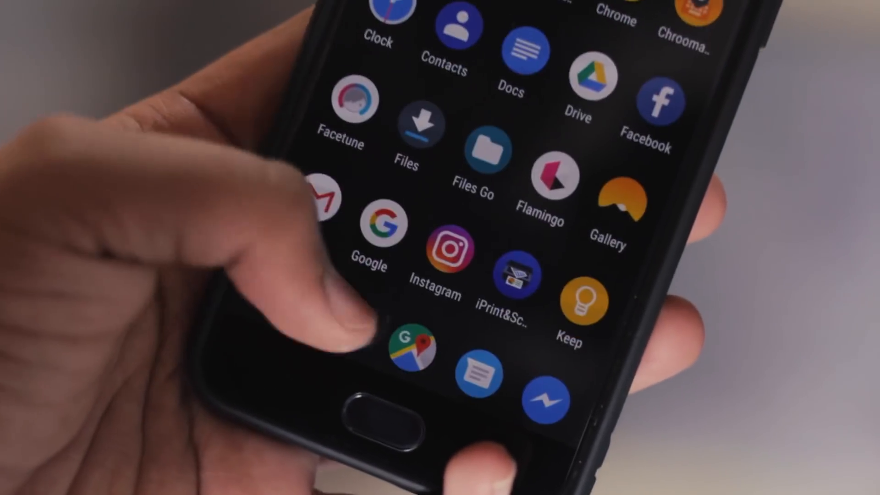
pyautogui.scroll(-3)
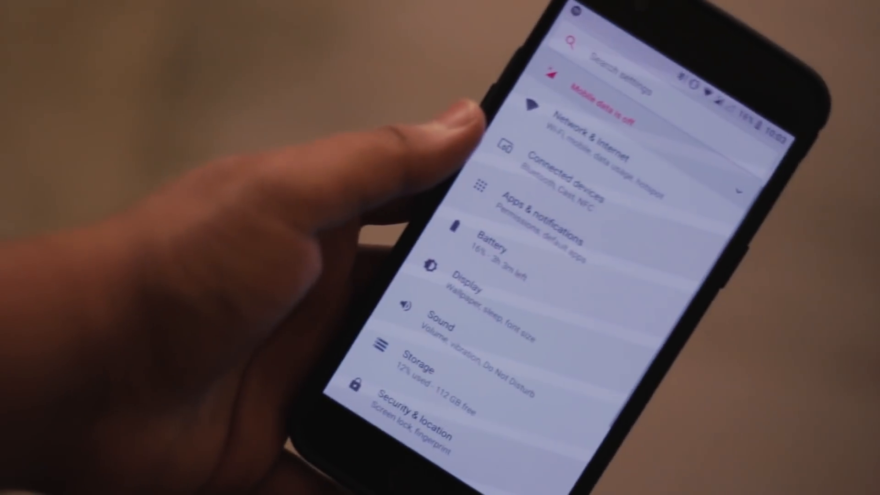
pyautogui.scroll(-3)
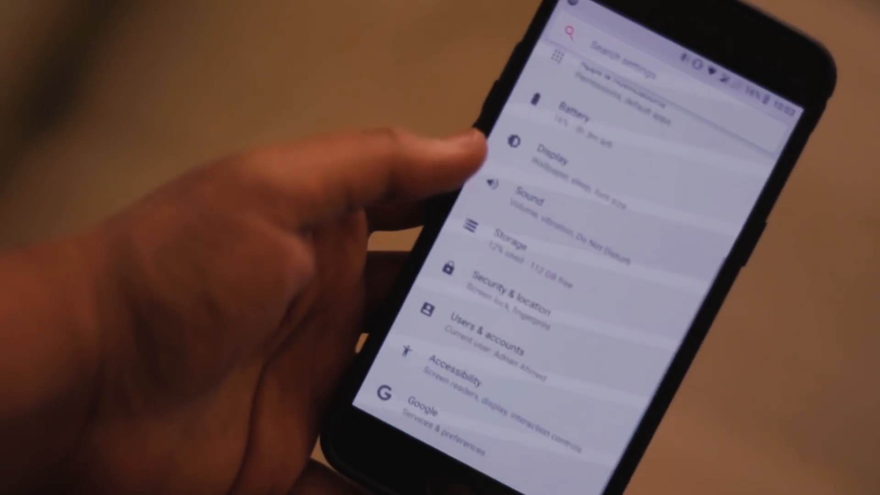